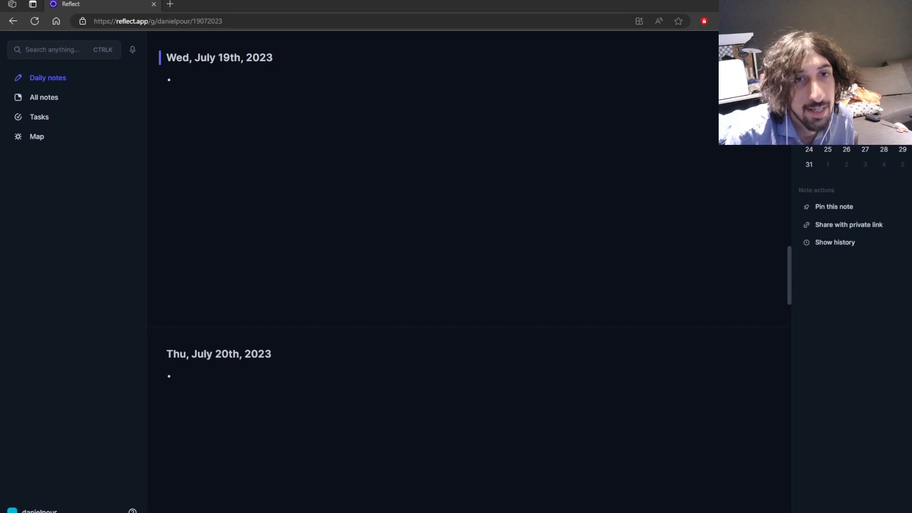
# - Browse the note map, open tasks and daily journal, then open the AI palette via /ai
pyautogui.click(36, 136)
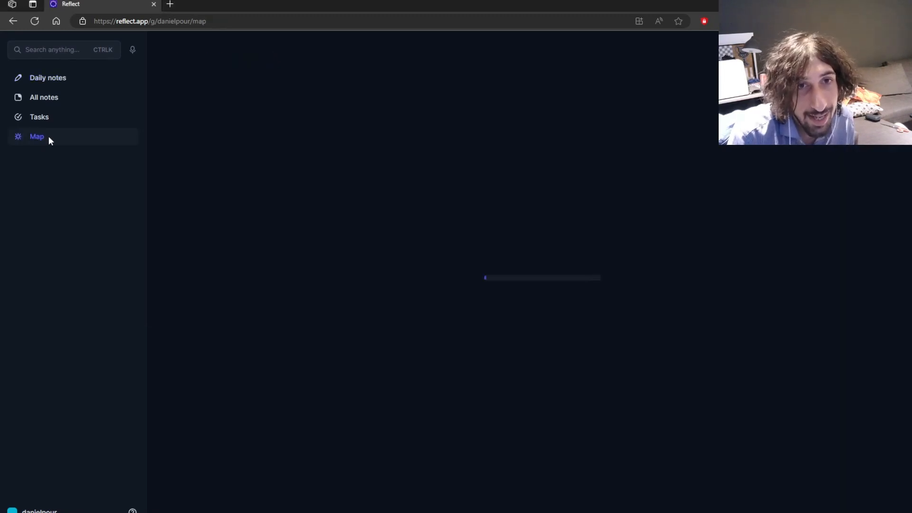
pyautogui.click(39, 117)
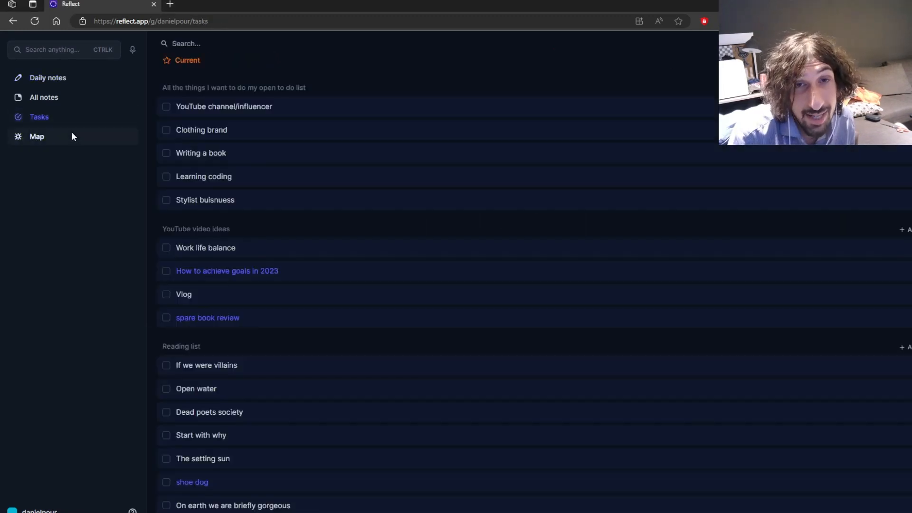
pyautogui.click(48, 78)
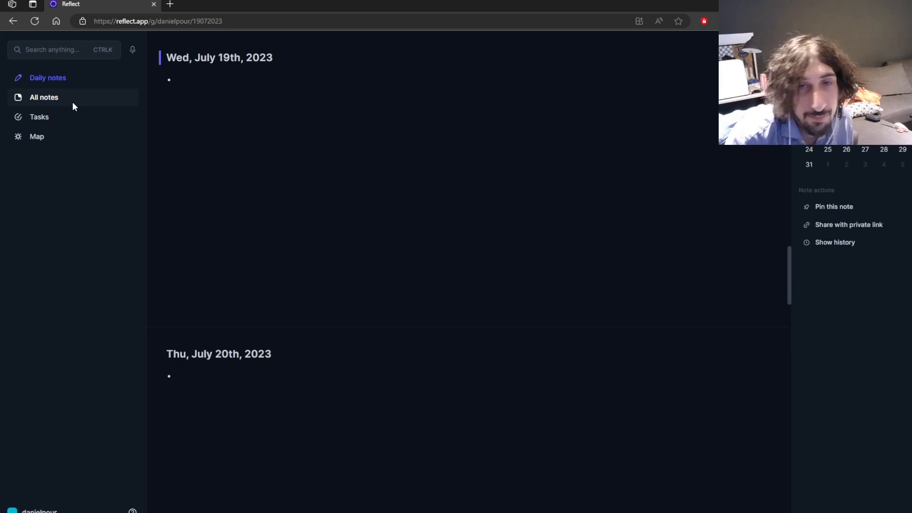
pyautogui.write('/')
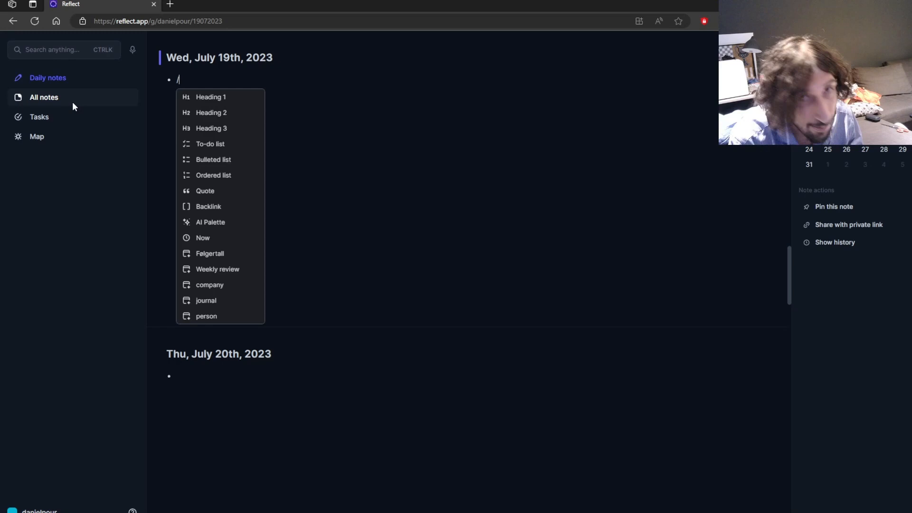
pyautogui.write('ai')
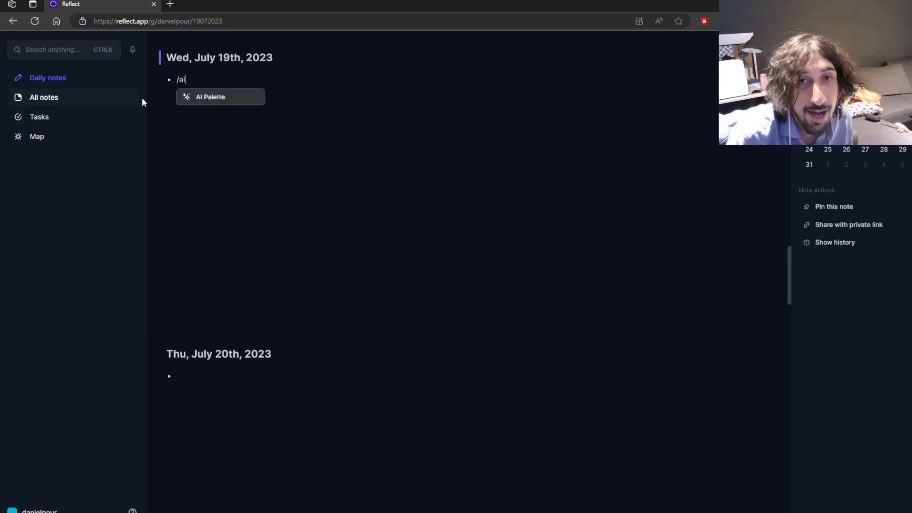
pyautogui.click(220, 96)
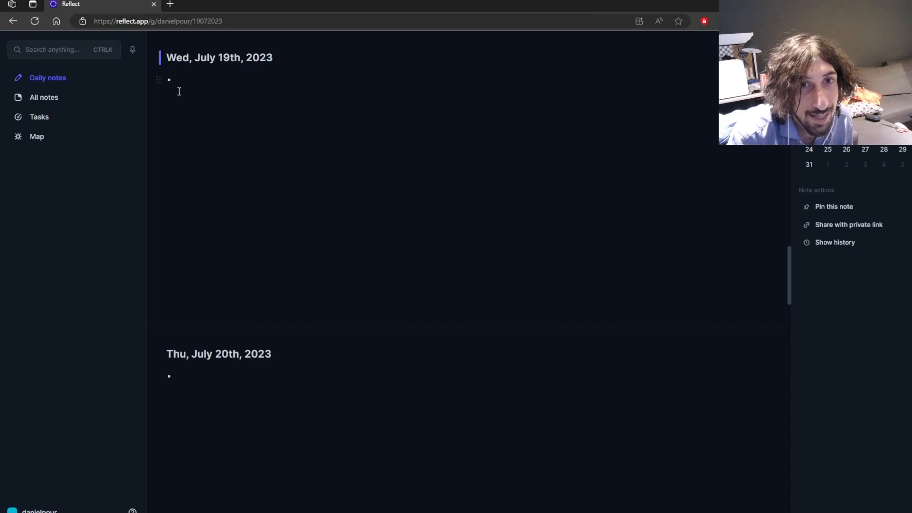
pyautogui.moveTo(55, 137)
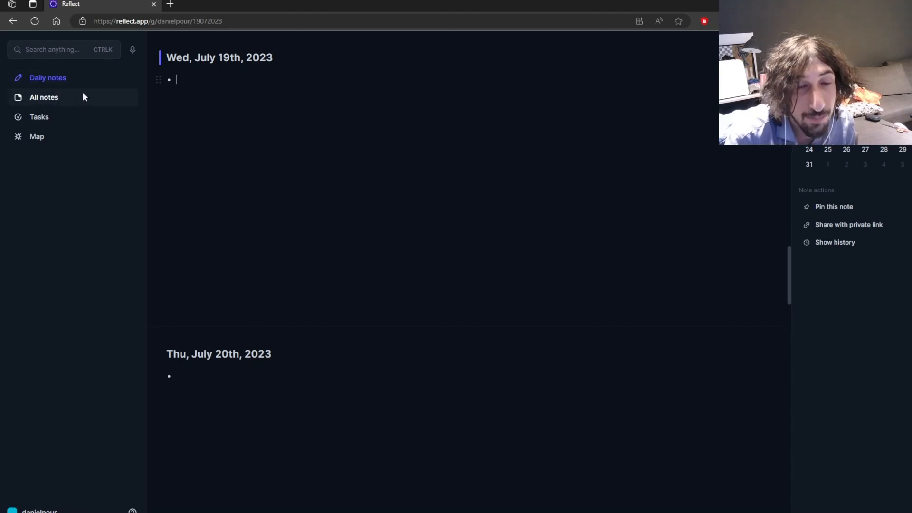
pyautogui.moveTo(143, 5)
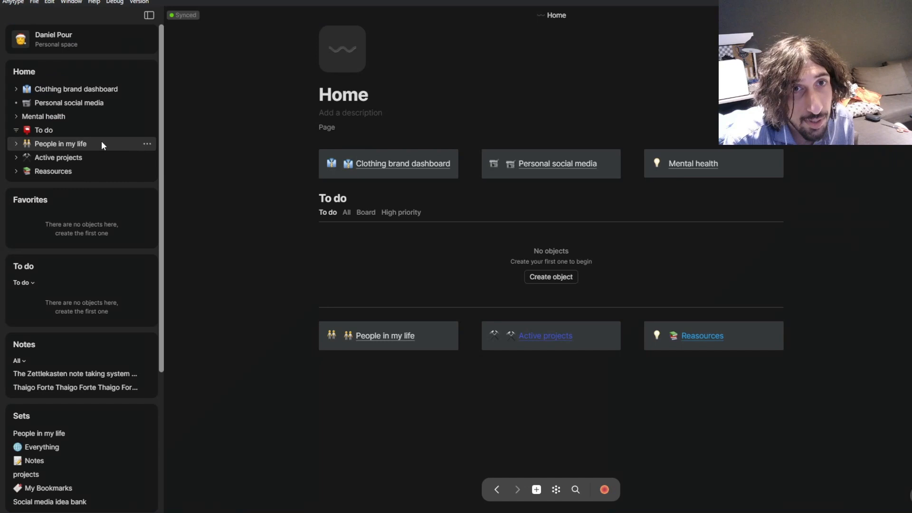
pyautogui.moveTo(176, 155)
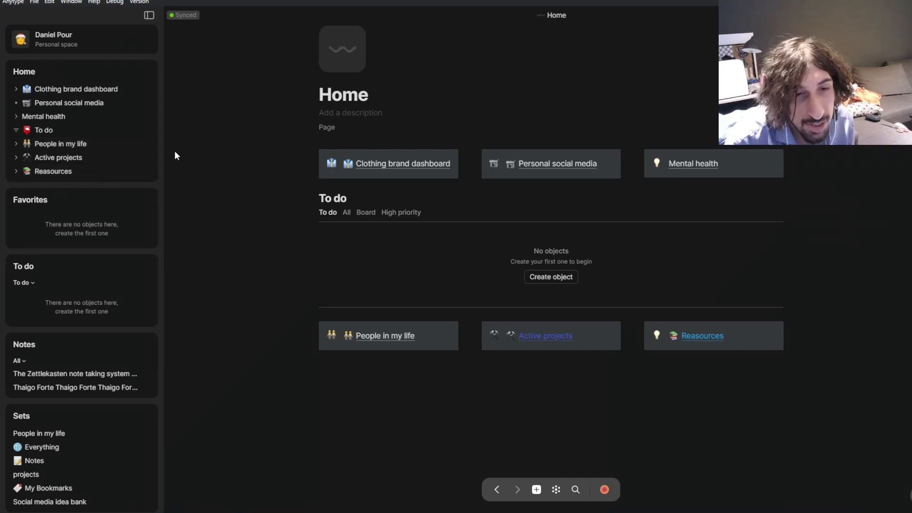
# - View the linked-objects graph, return Home, and mark 'Gratulere omid med dagen' as done
pyautogui.click(555, 490)
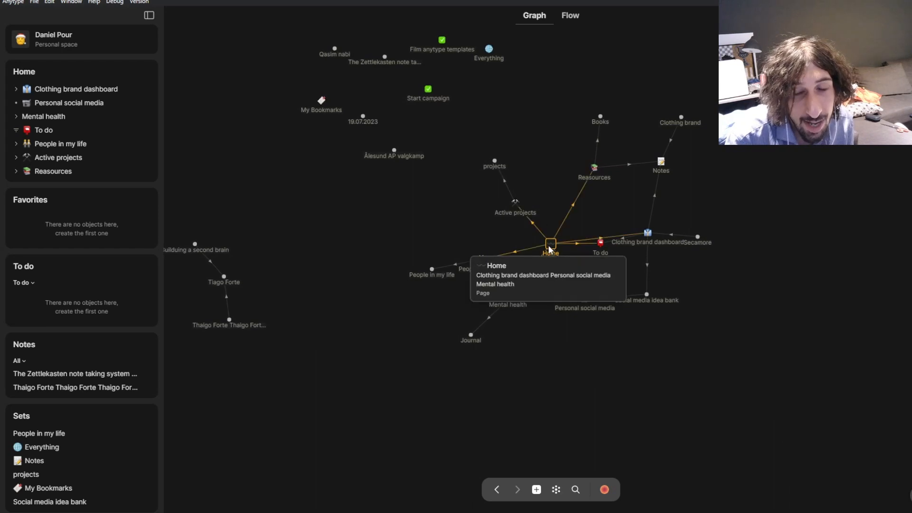
pyautogui.click(549, 243)
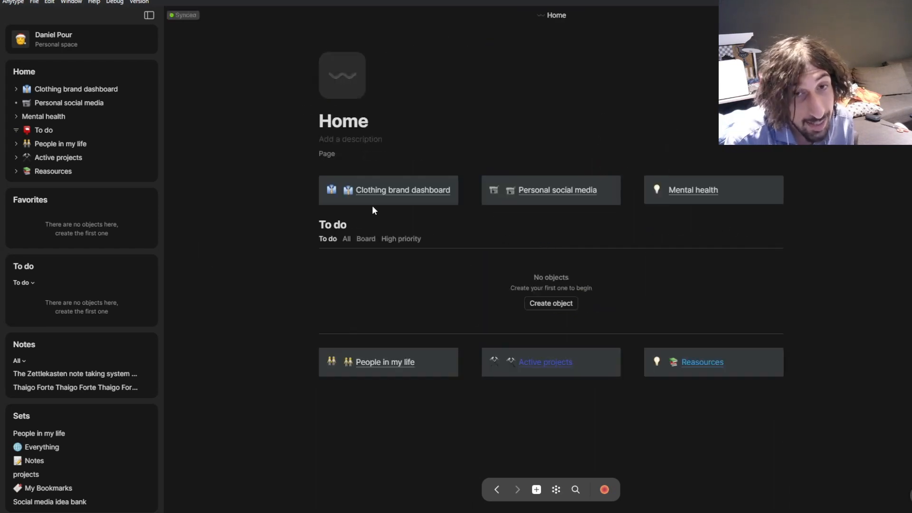
pyautogui.moveTo(259, 184)
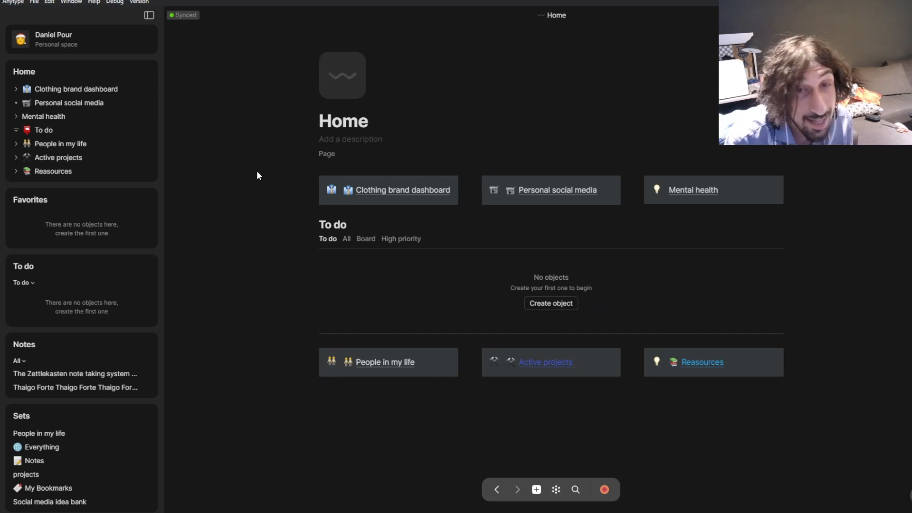
pyautogui.moveTo(247, 174)
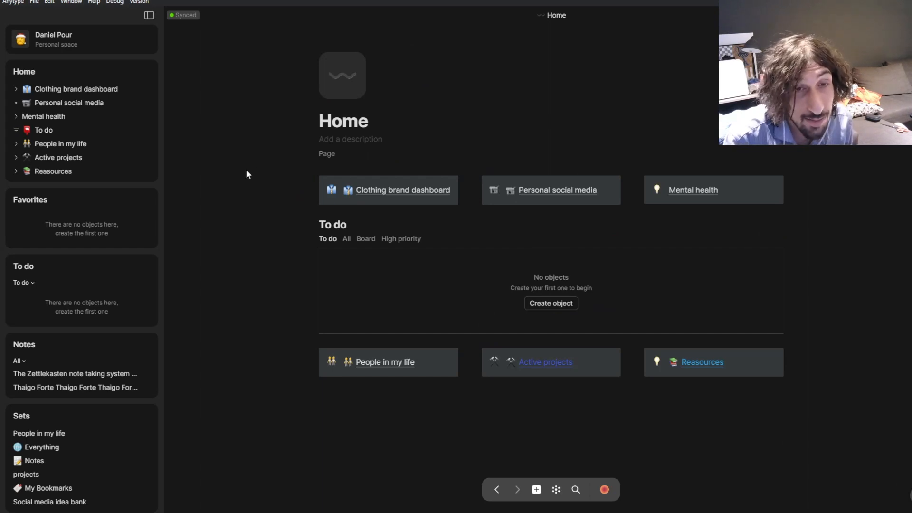
pyautogui.moveTo(238, 168)
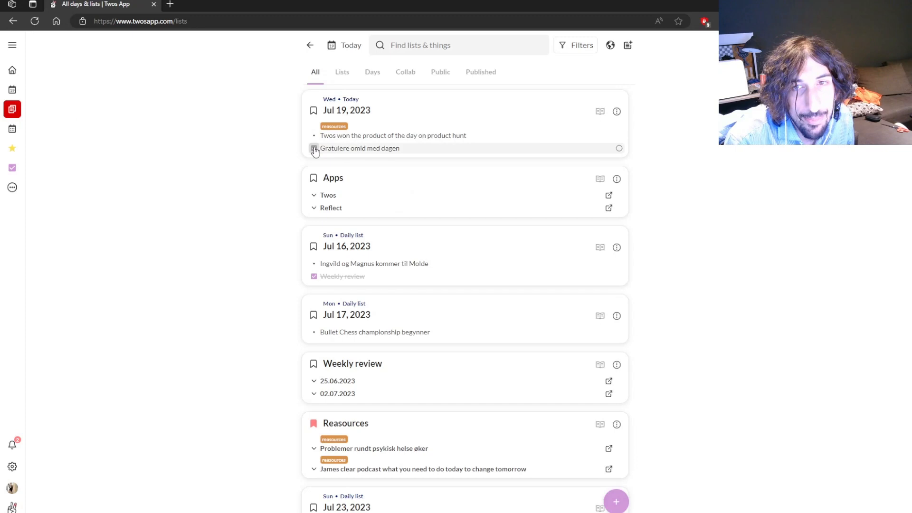
pyautogui.click(315, 148)
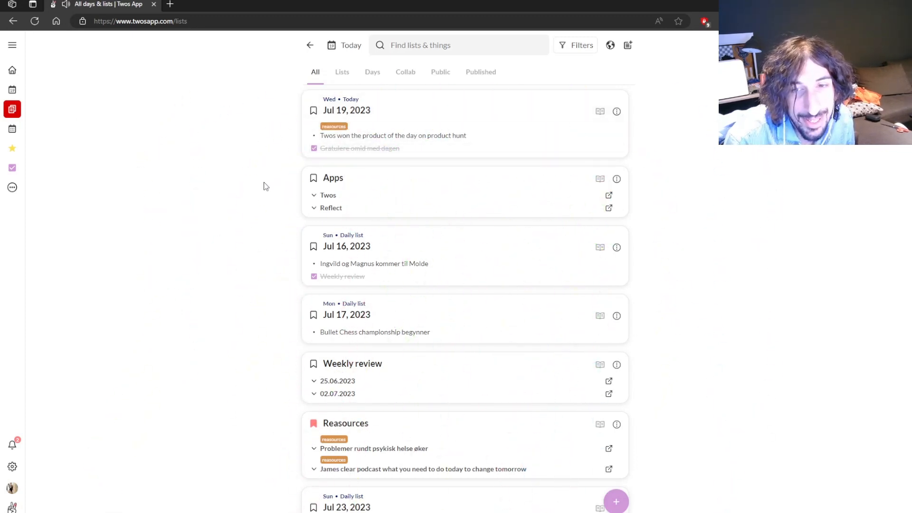
pyautogui.moveTo(335, 163)
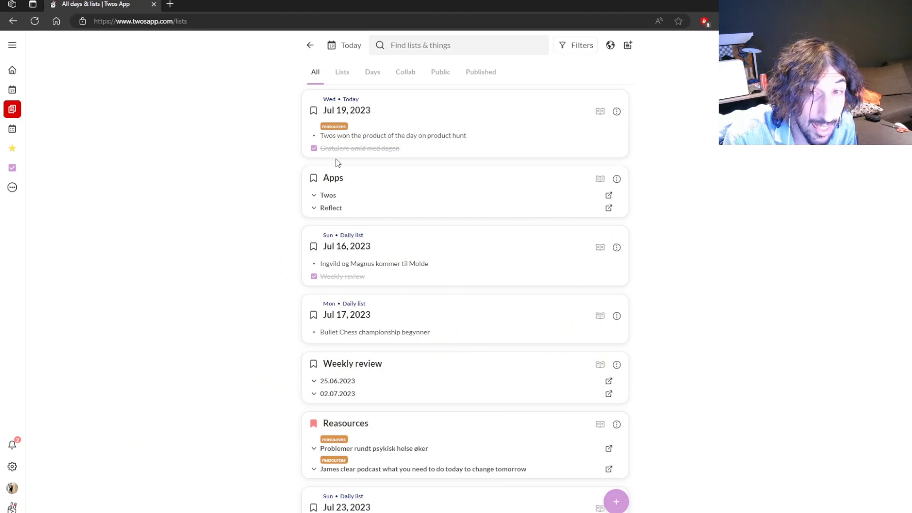
pyautogui.moveTo(262, 103)
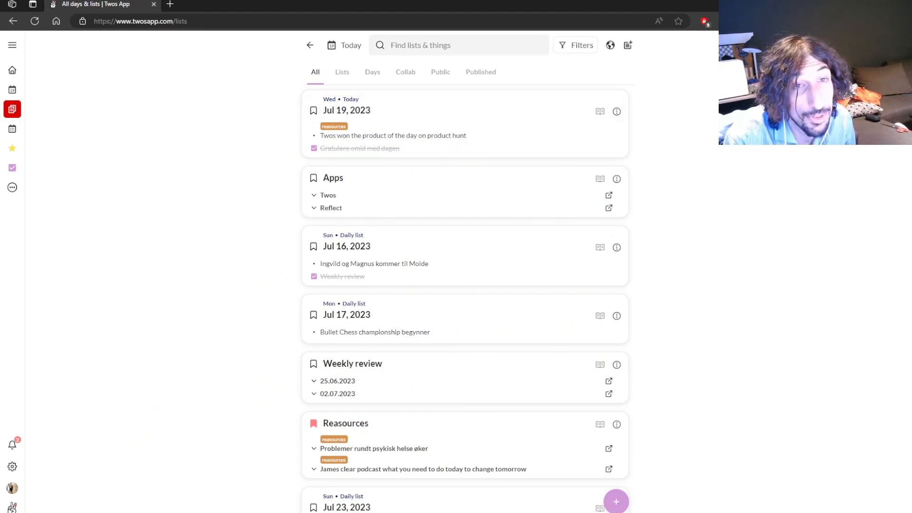
# - From home, expand the full sidebar and open the Projects and YouTube scripts ideas bookmarks
pyautogui.click(12, 70)
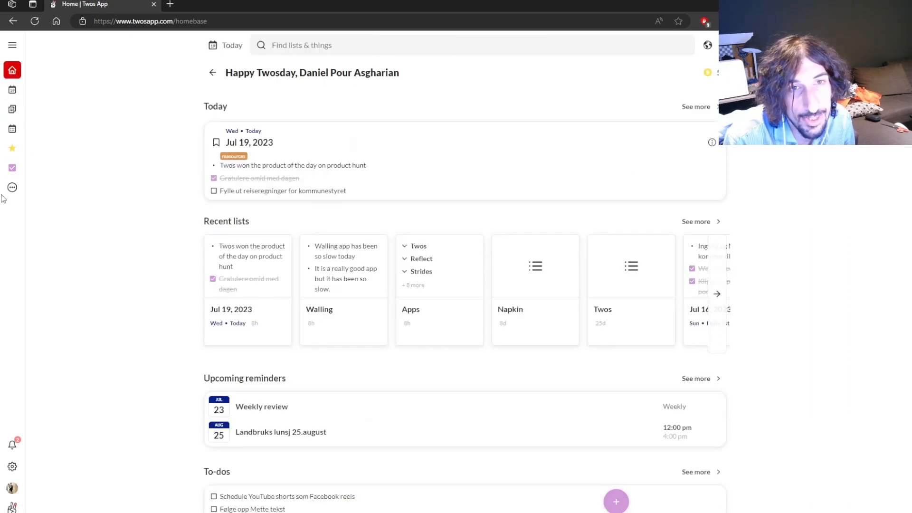
pyautogui.moveTo(25, 189)
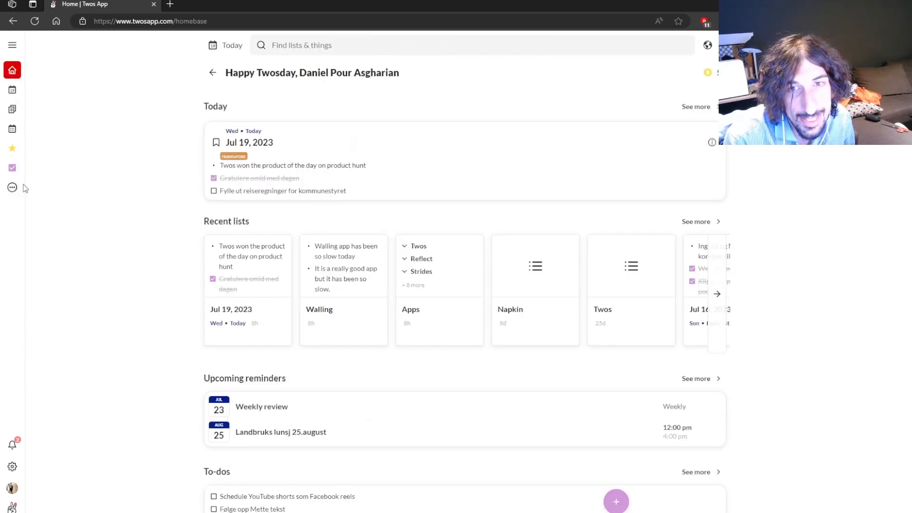
pyautogui.click(12, 187)
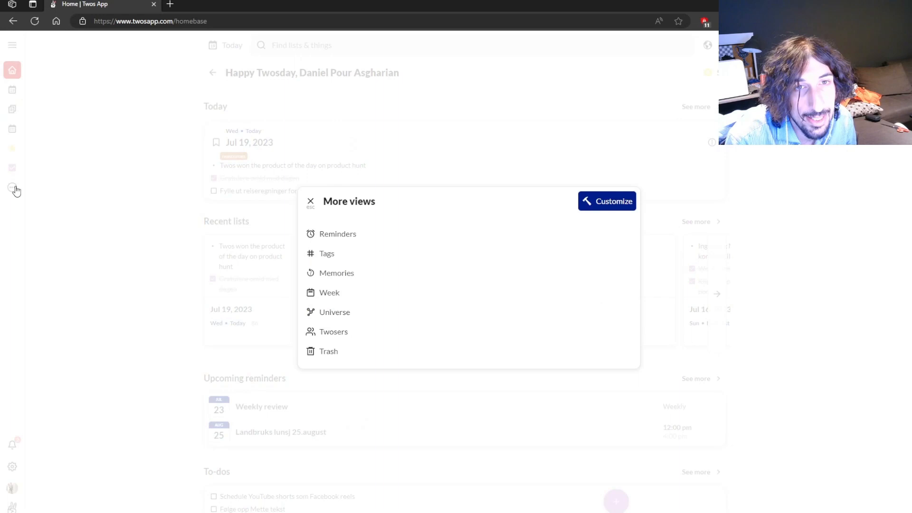
pyautogui.click(310, 201)
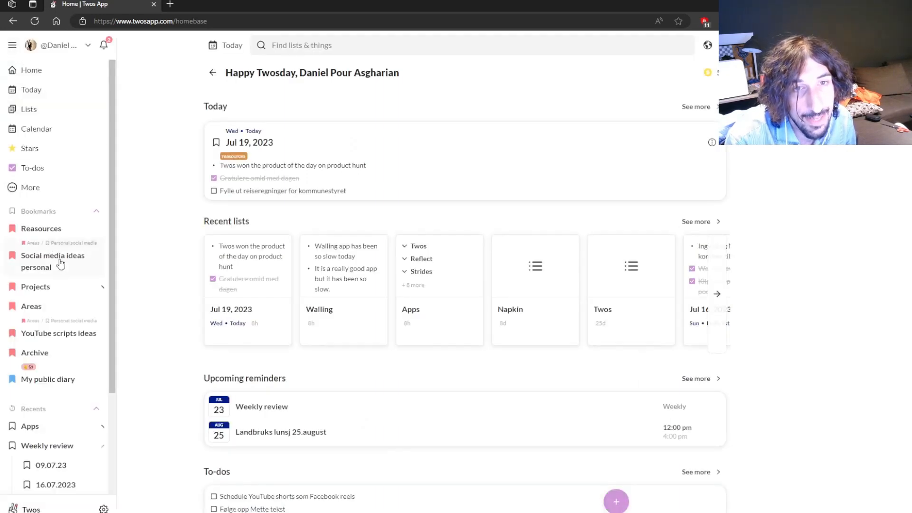
pyautogui.click(41, 228)
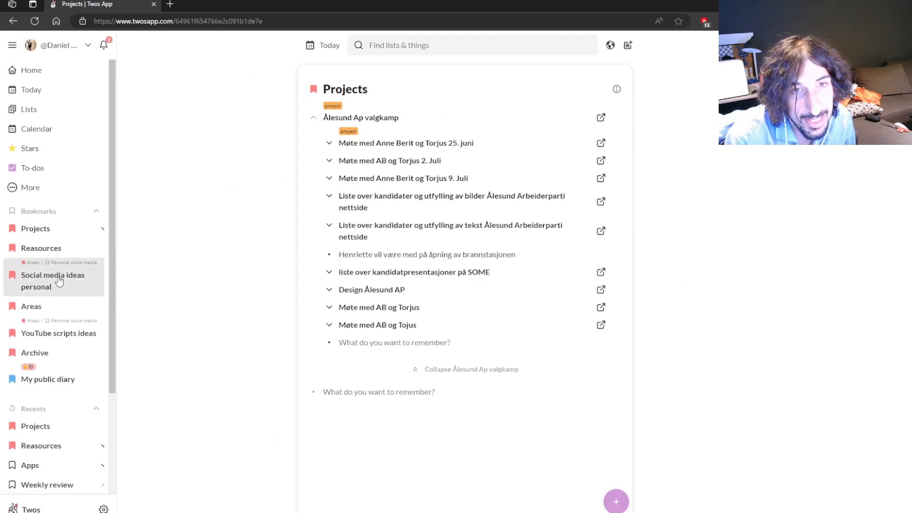
pyautogui.click(52, 281)
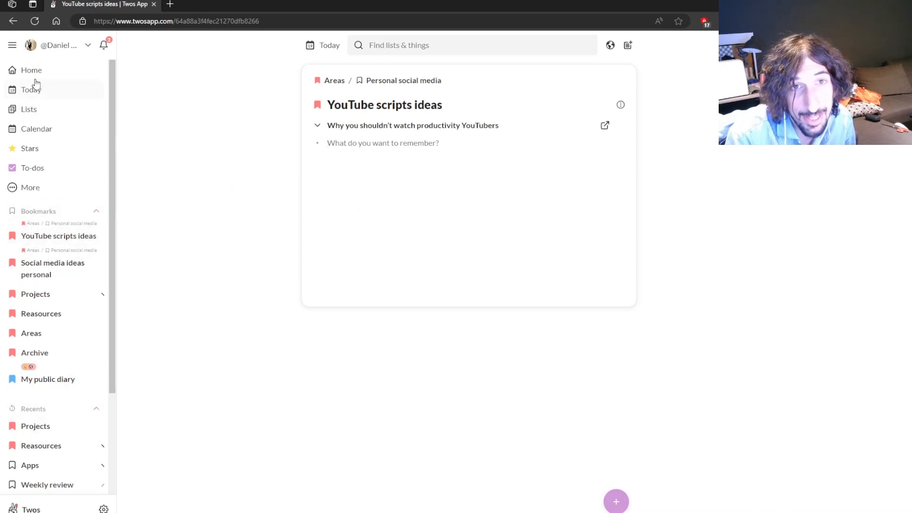
# - Go to the Twos home overview and show the recent publications and follows notifications
pyautogui.click(31, 70)
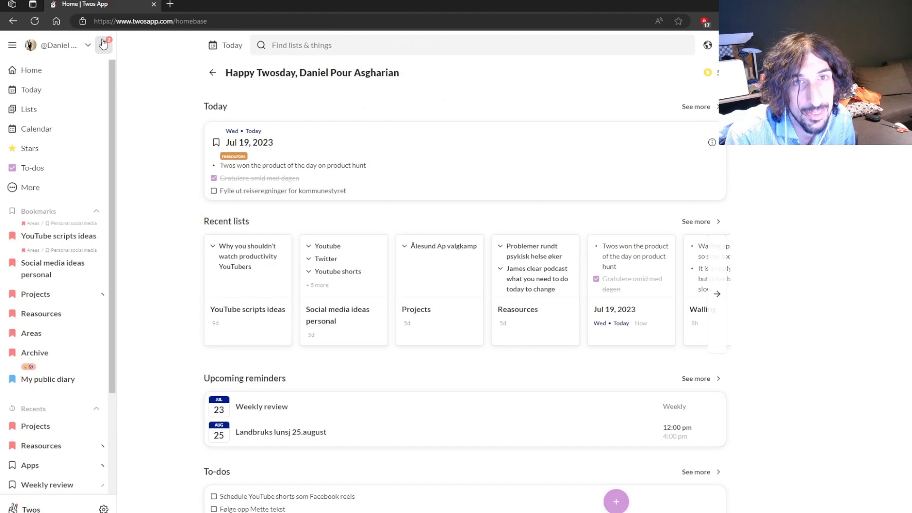
pyautogui.click(104, 45)
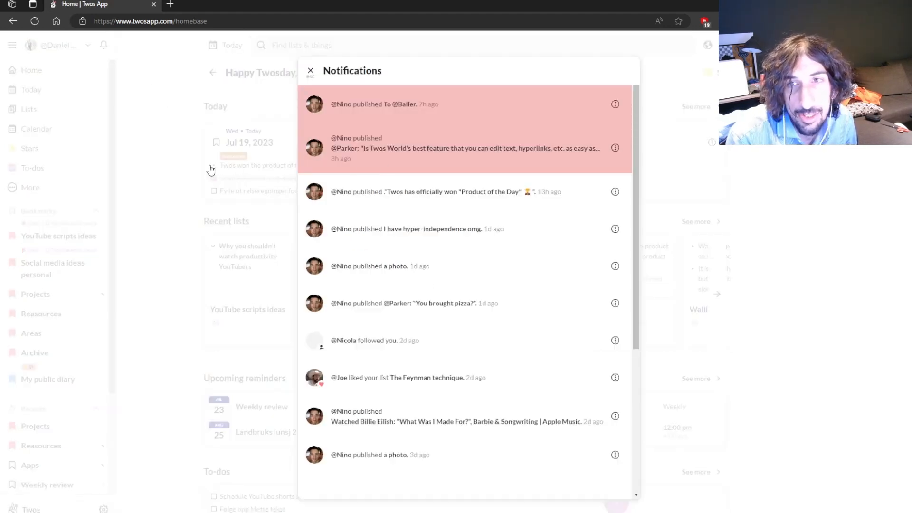
pyautogui.moveTo(181, 186)
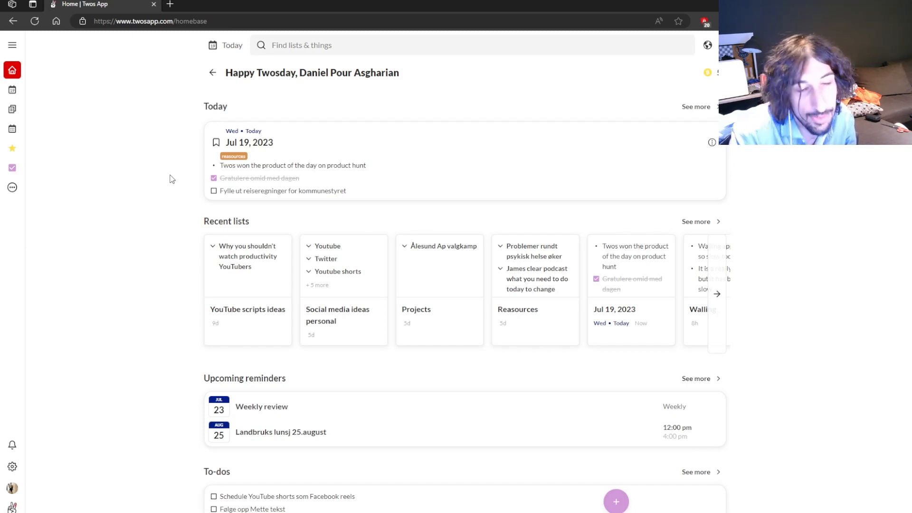
pyautogui.moveTo(170, 177)
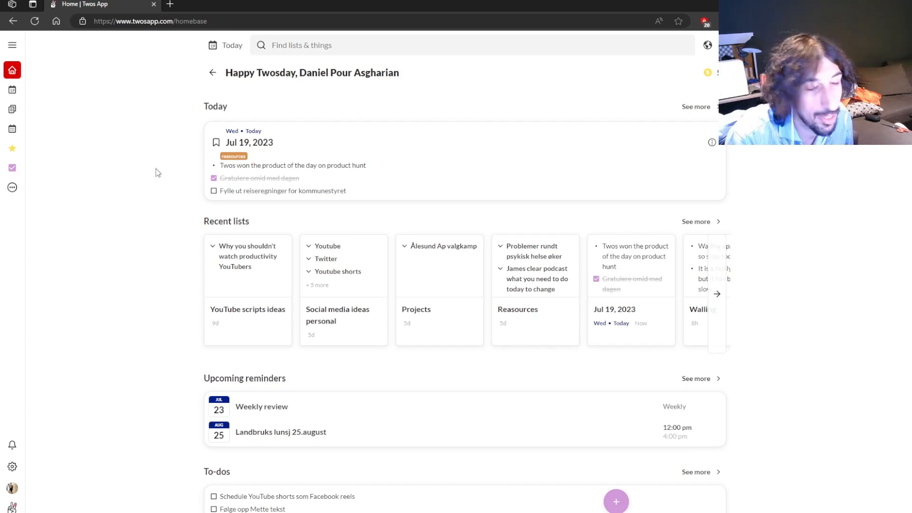
pyautogui.moveTo(167, 108)
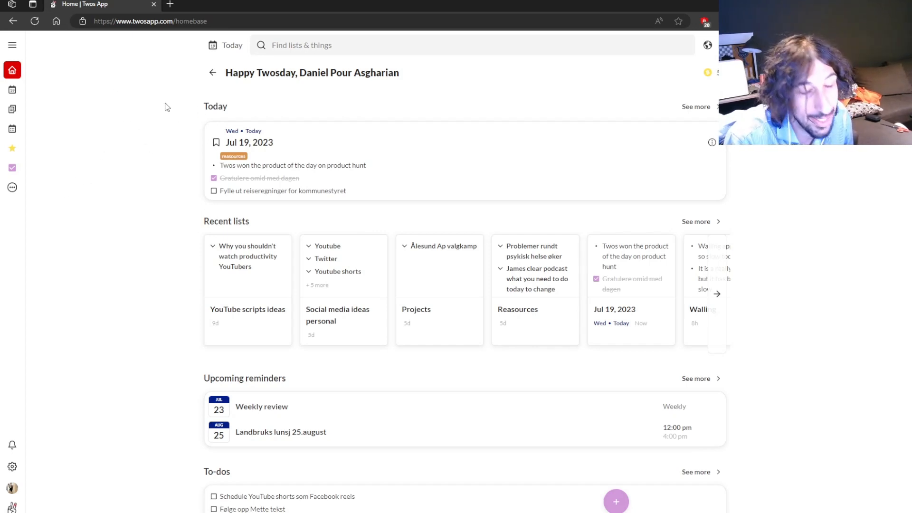
pyautogui.moveTo(173, 89)
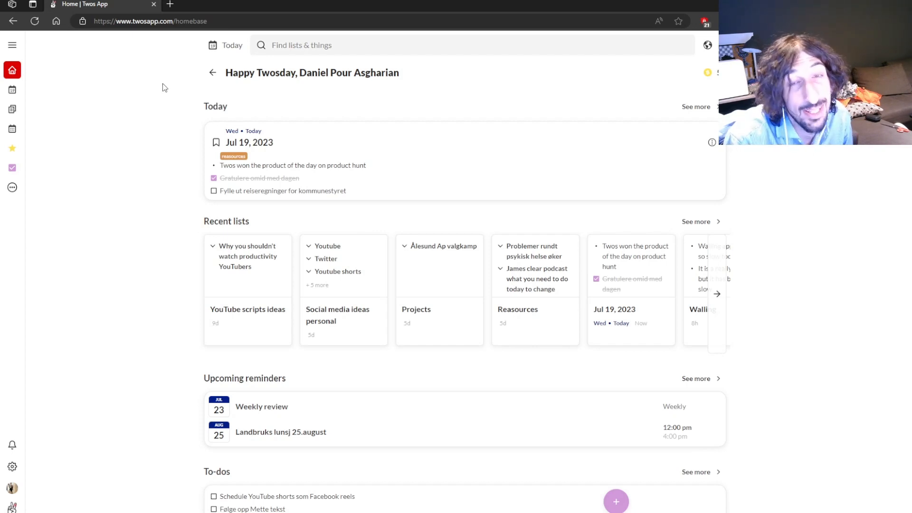
pyautogui.moveTo(163, 69)
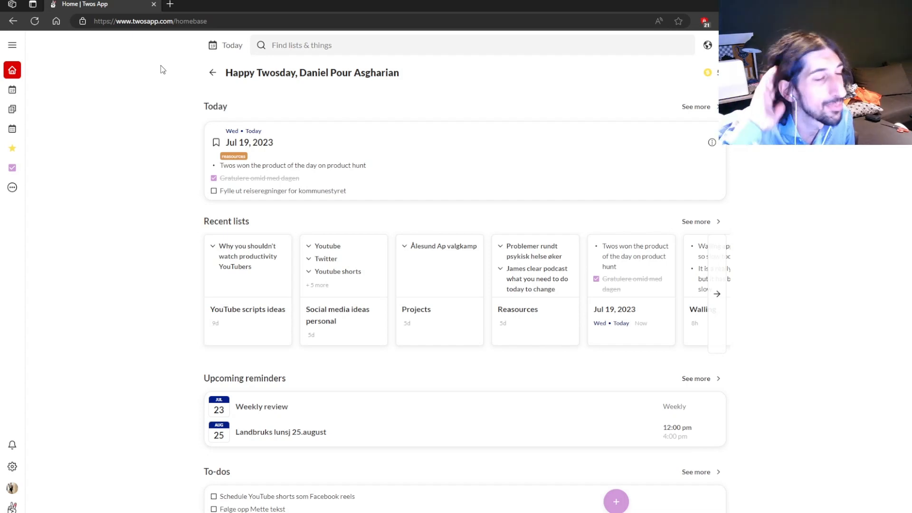
pyautogui.moveTo(166, 104)
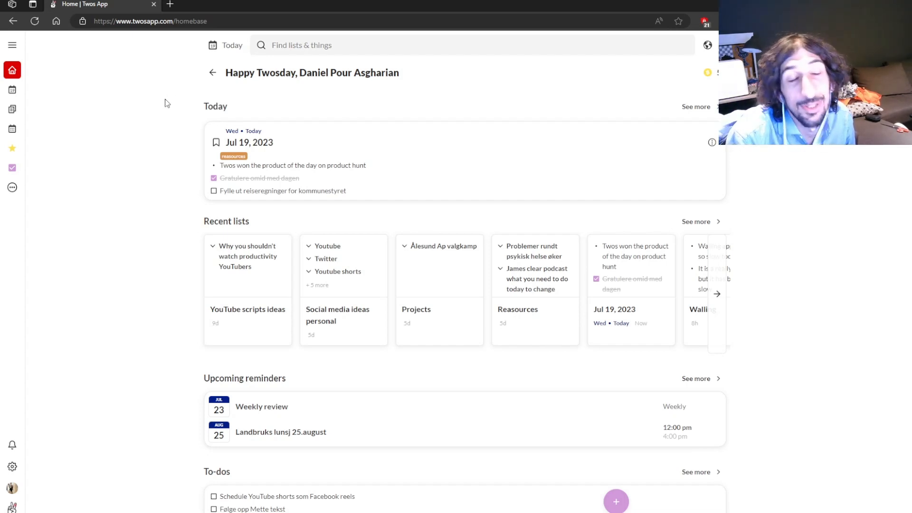
pyautogui.moveTo(3, 220)
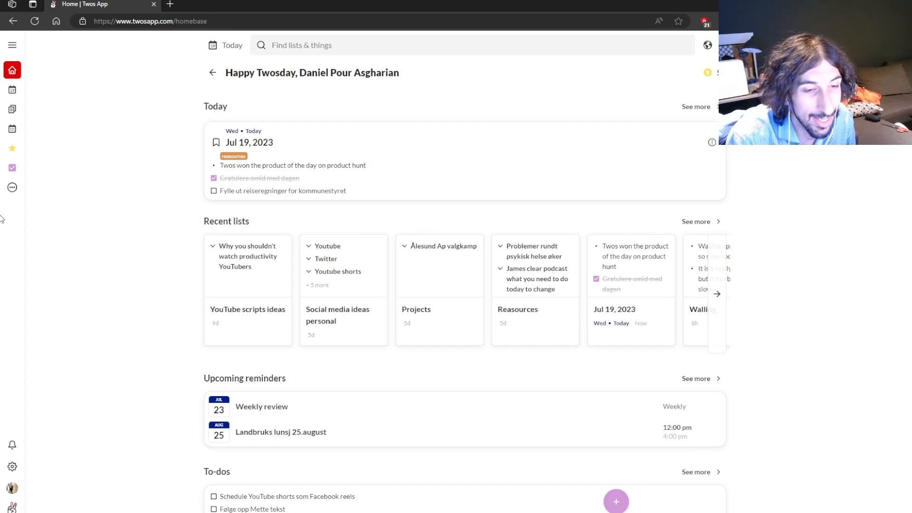